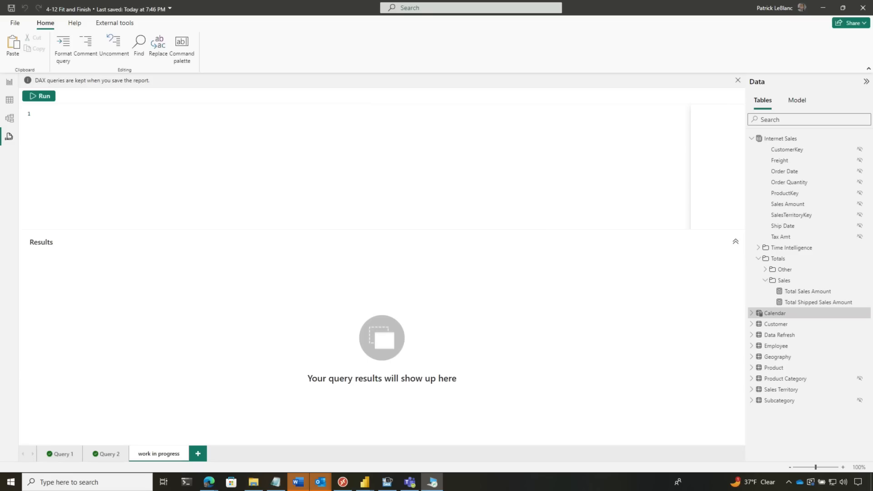
mouse_move(273, 230)
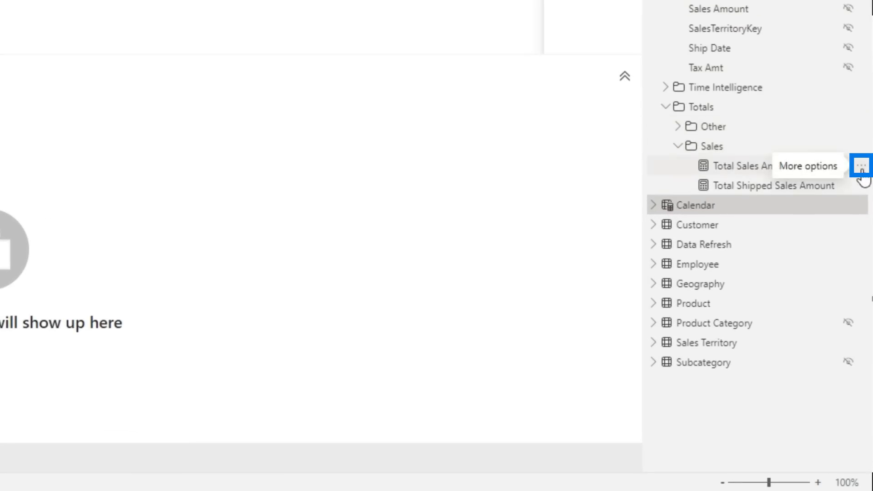
Run Quick queries Evaluate on Total Sales Amount, returning 198,251,307.37 in a new query.
click(860, 166)
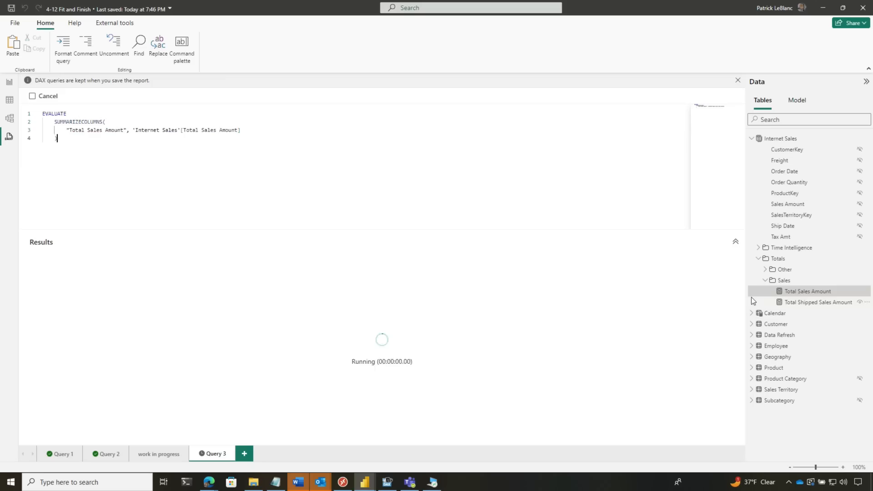
click(38, 96)
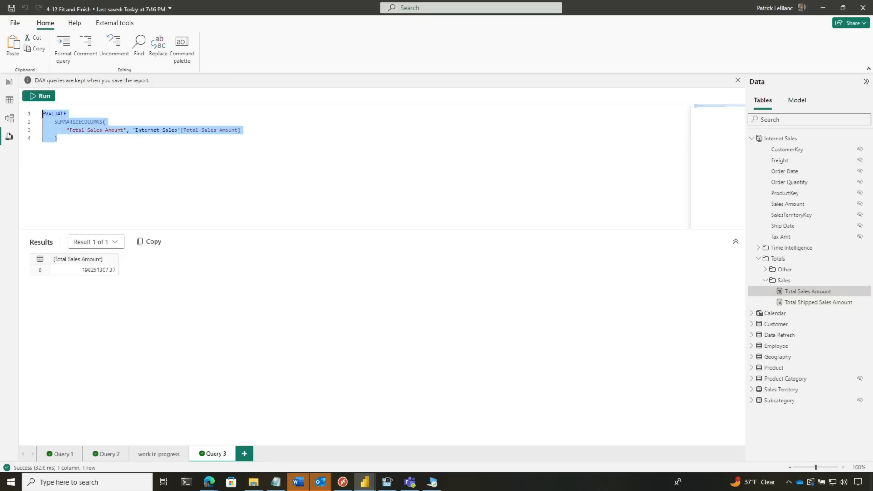
right_click(809, 290)
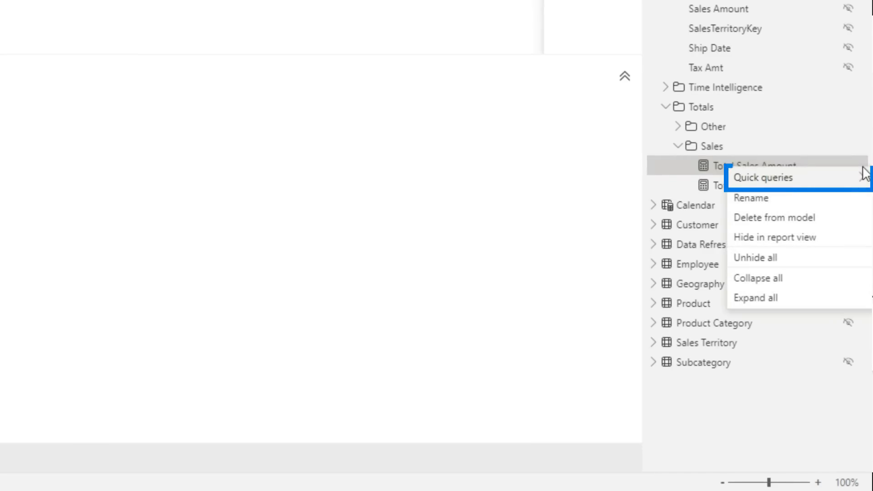
Define Total Sales Amount with references and confirm overwriting the measure to include Freight.
click(754, 177)
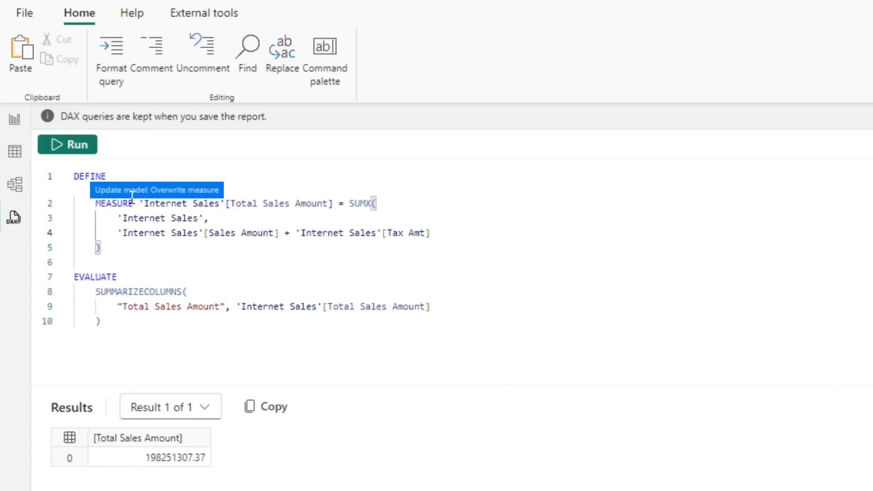
mouse_move(199, 199)
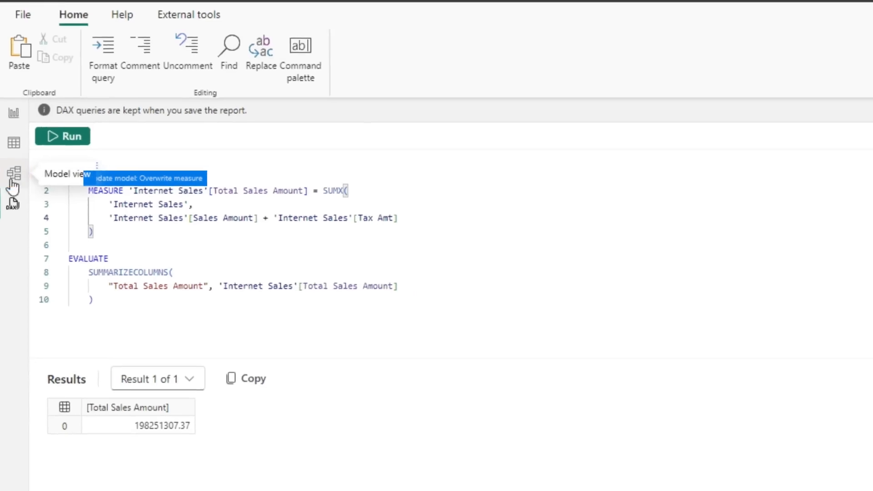
click(12, 174)
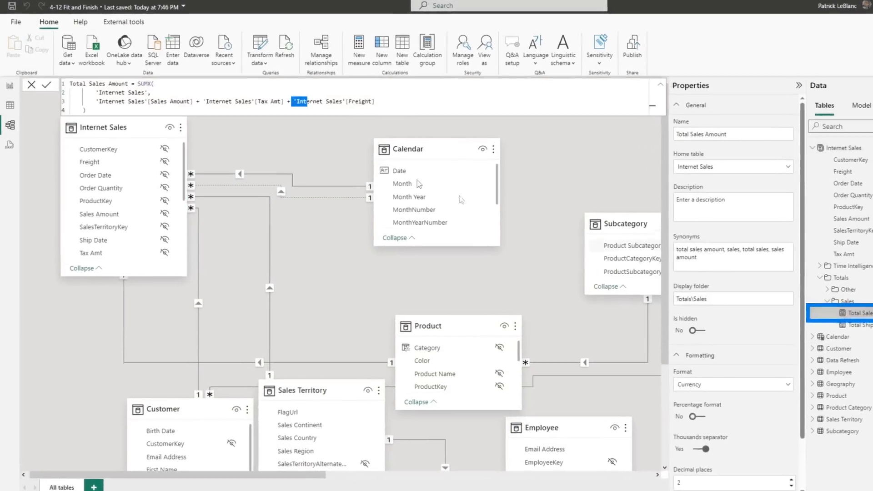
click(9, 217)
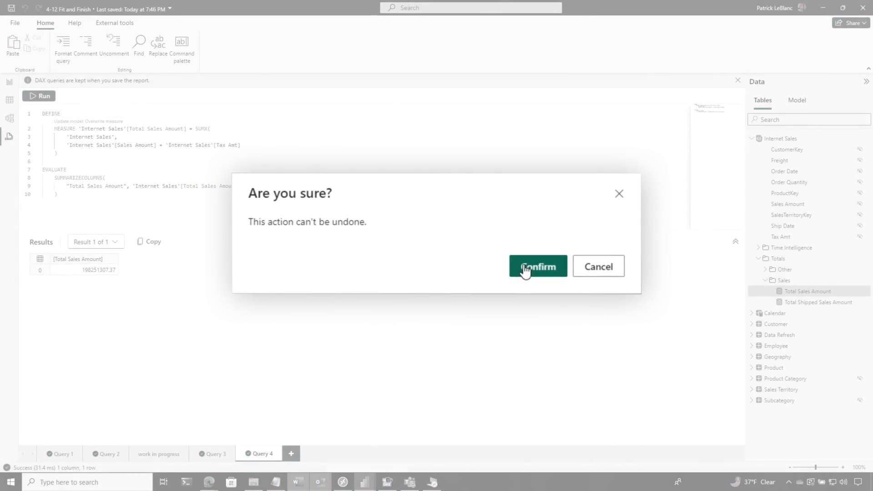
click(537, 266)
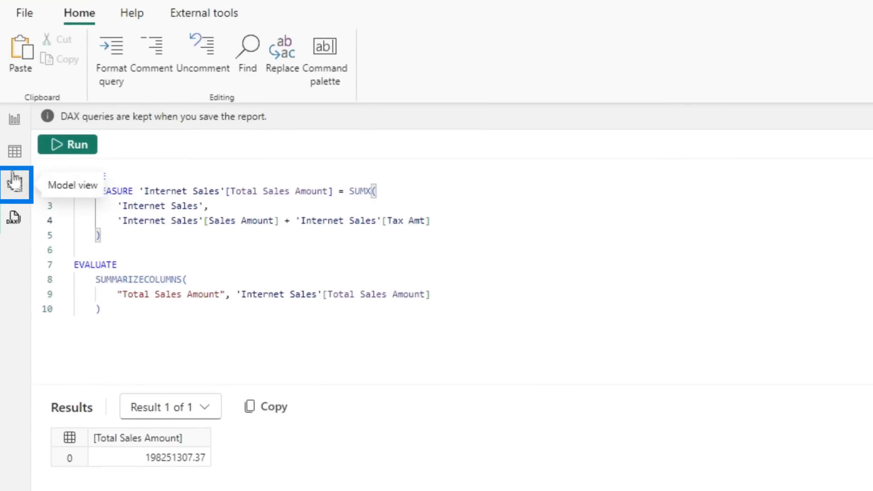
Check the formula in Model view, then overwrite Total Sales Amount again and confirm.
click(15, 184)
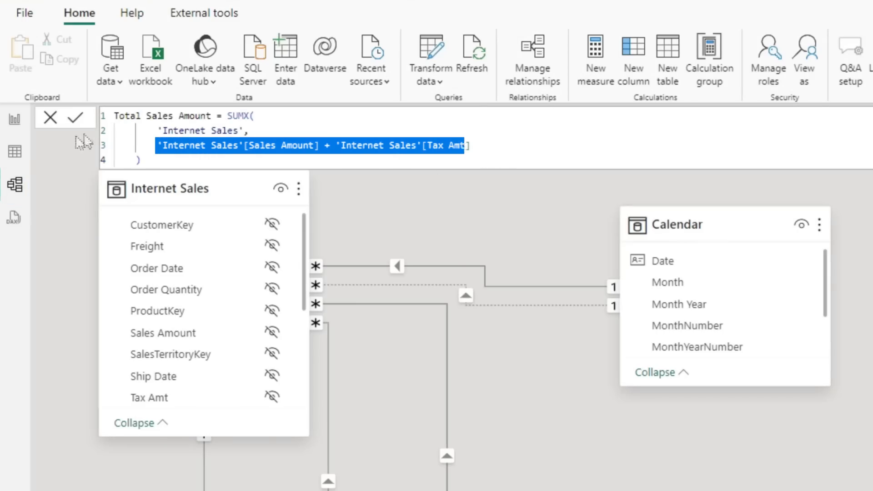
click(13, 217)
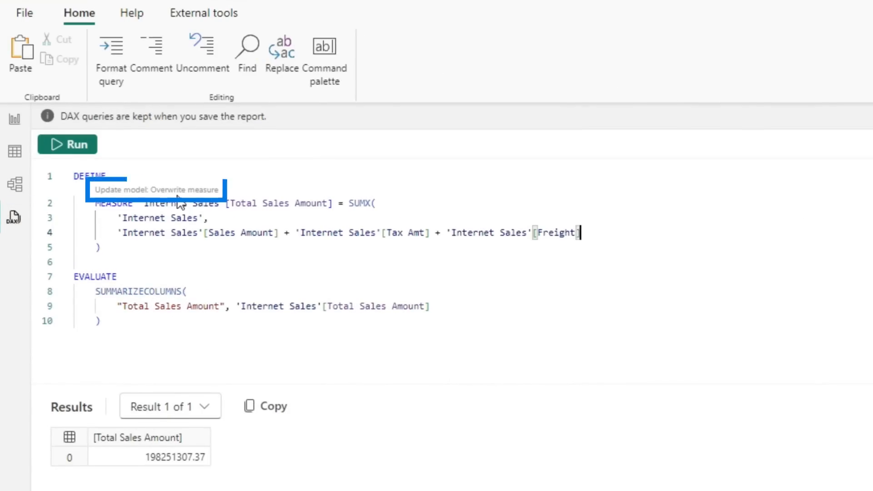
click(156, 189)
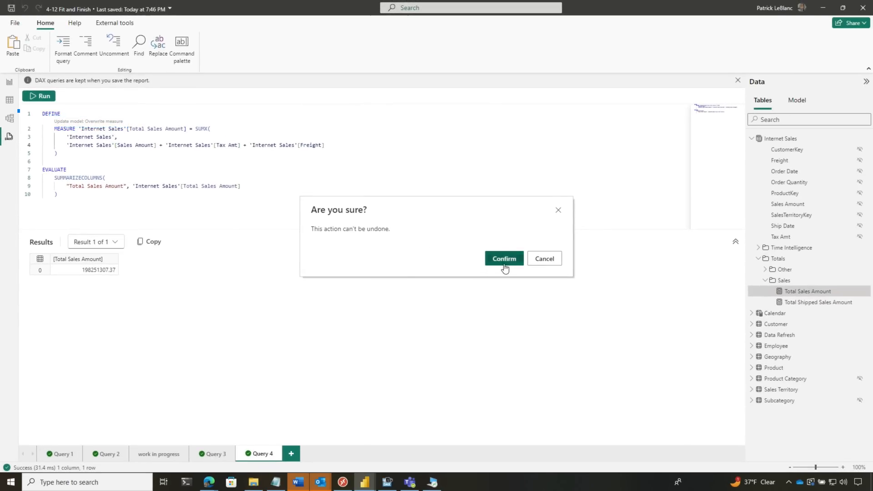
click(503, 259)
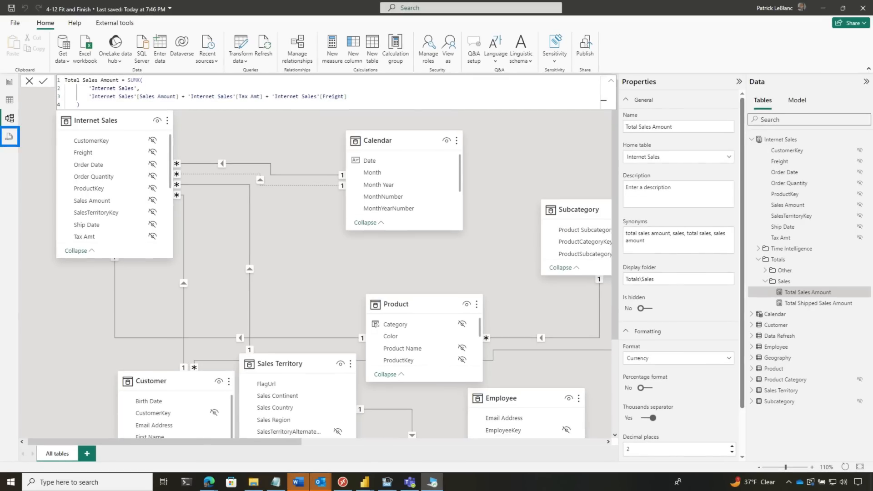
Run Show column statistics on the Product table and scroll through all six columns' results.
click(9, 136)
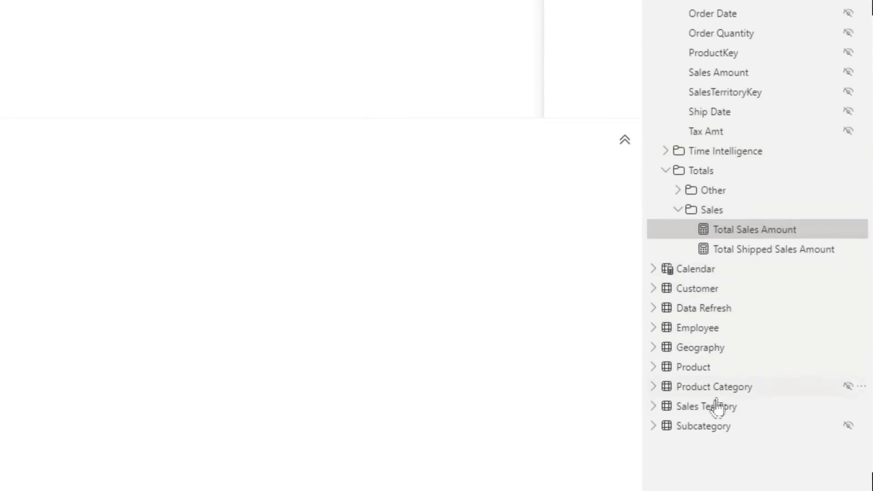
right_click(693, 366)
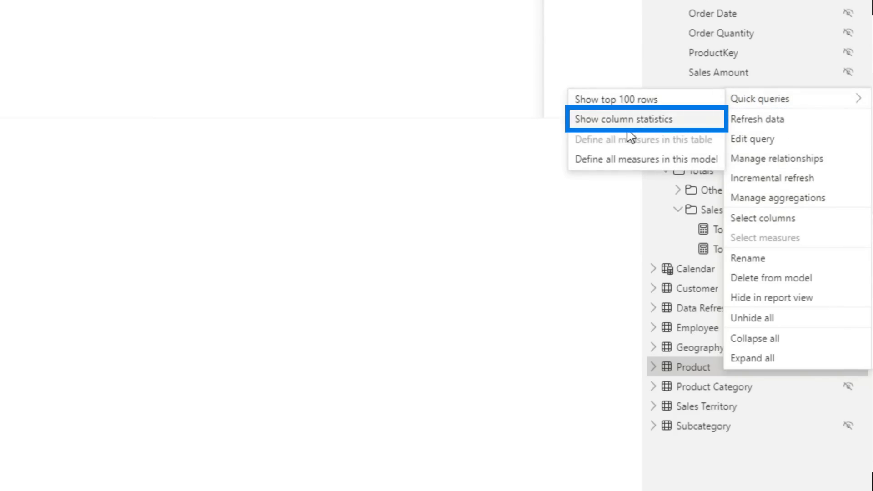
click(626, 119)
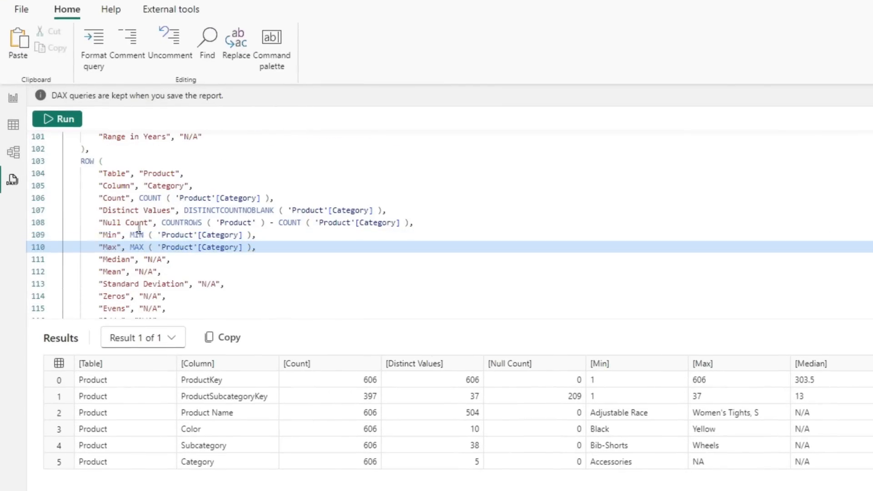
scroll(down, 3)
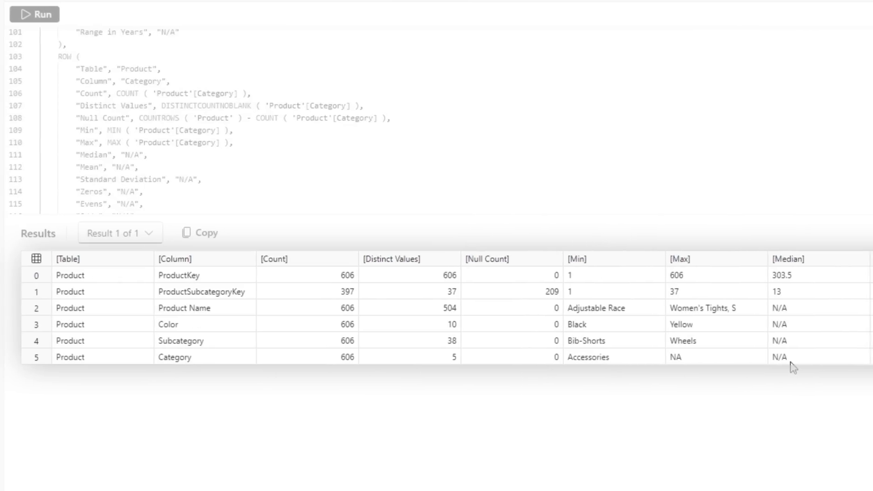
scroll(right, 3)
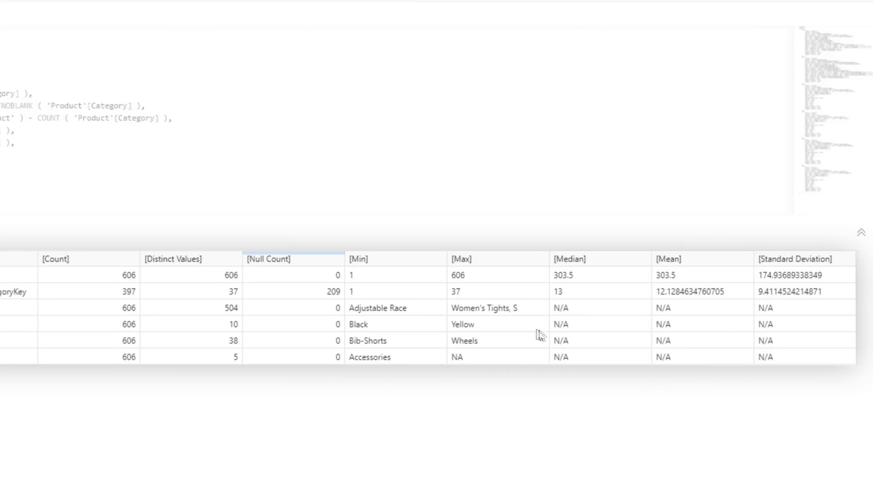
click(395, 258)
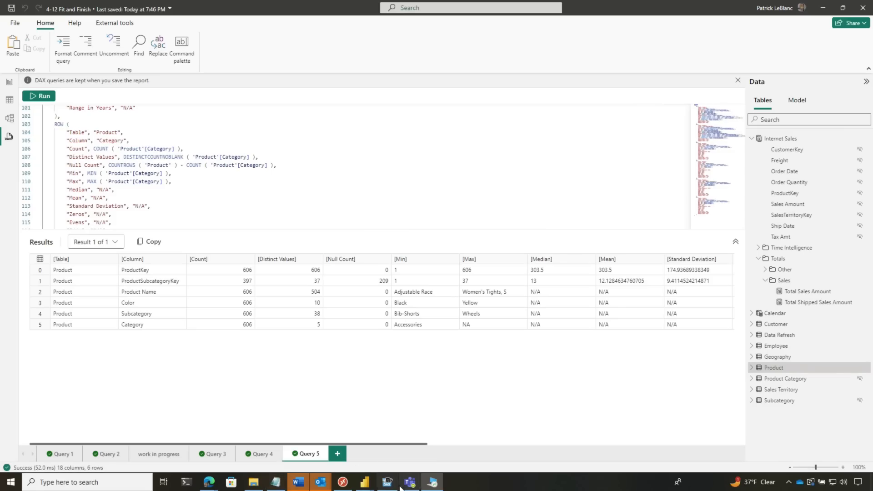
Format the query code, then add LowestMonthlySales from the lowest value query to the model.
click(387, 482)
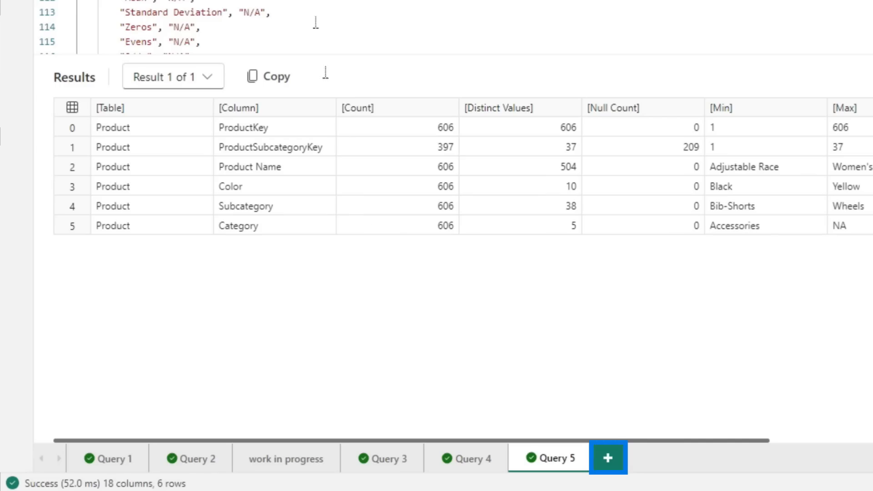
click(607, 459)
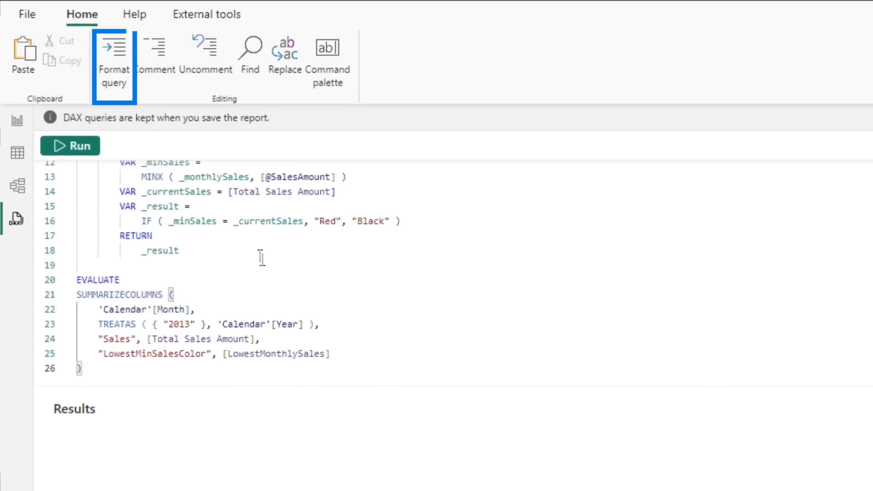
click(114, 52)
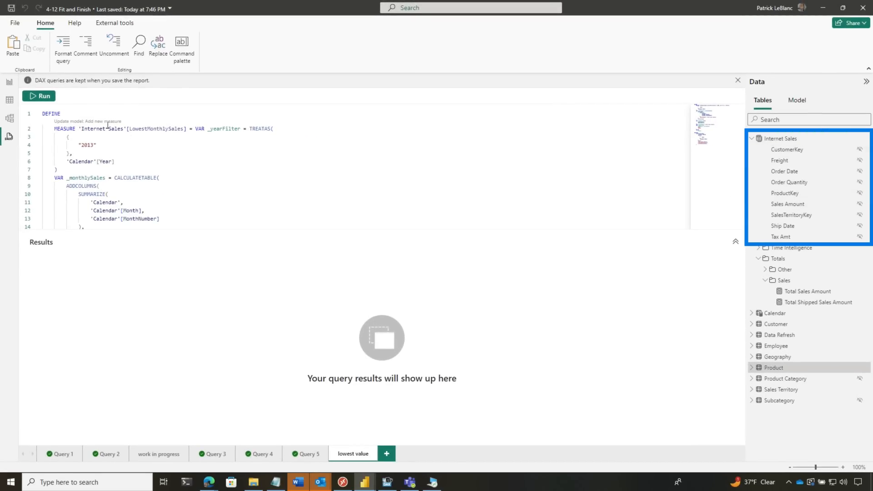
click(87, 121)
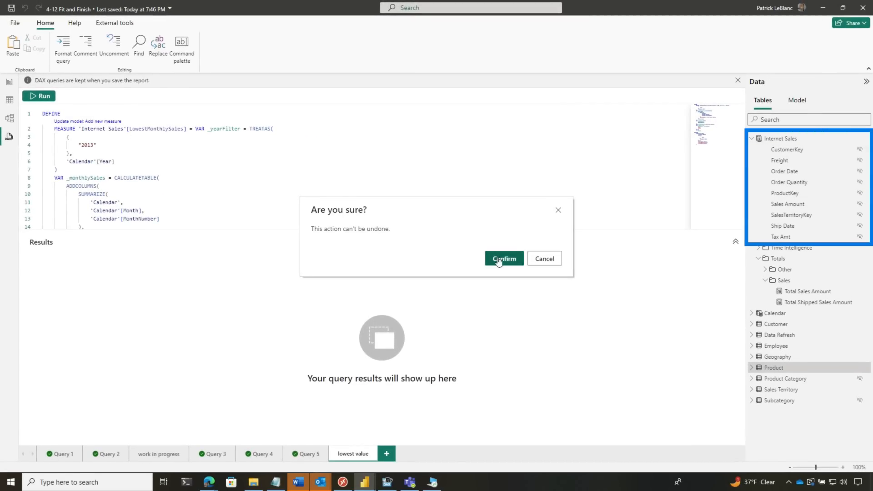
click(503, 259)
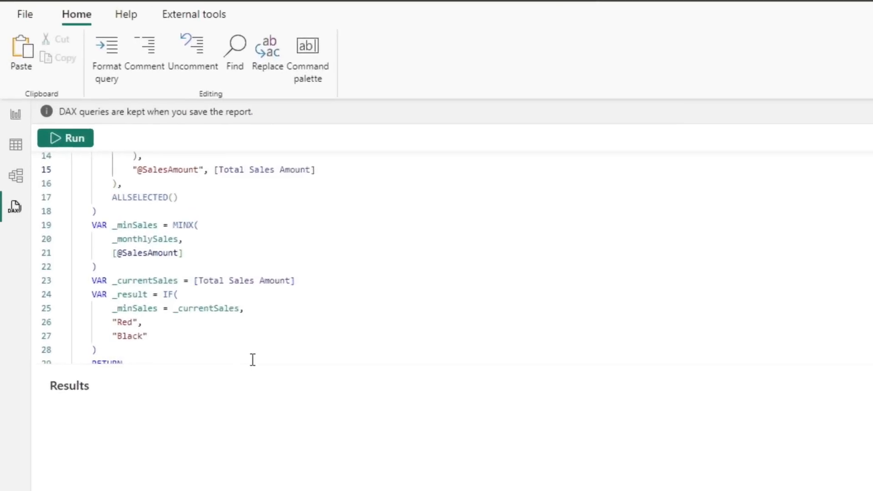
In Report view, add Calendar Year and Totals > Total Sales Amount to a new line chart.
click(15, 113)
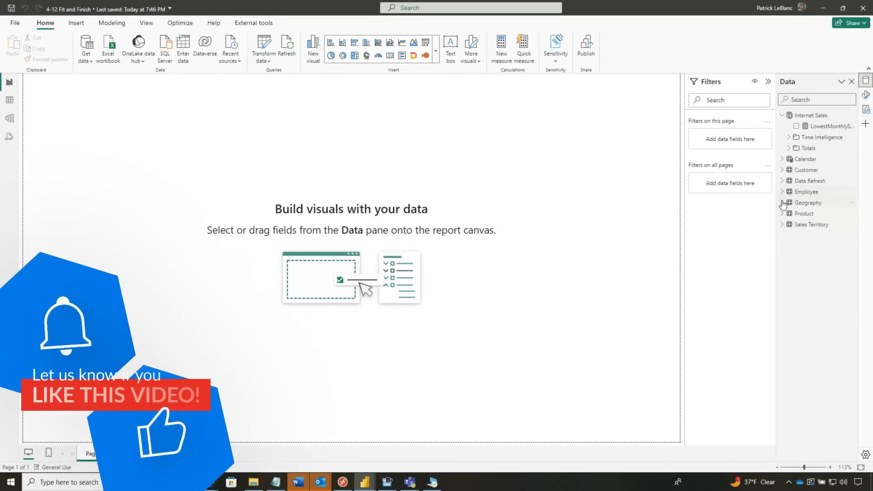
click(782, 202)
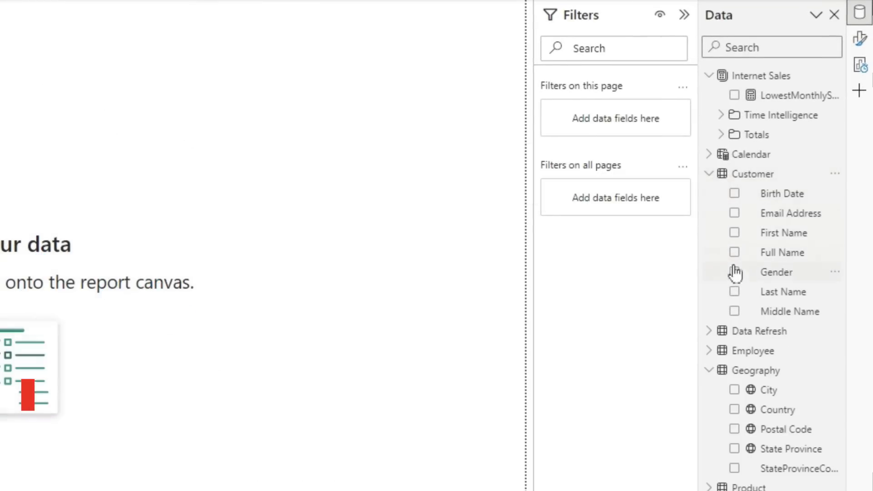
click(708, 154)
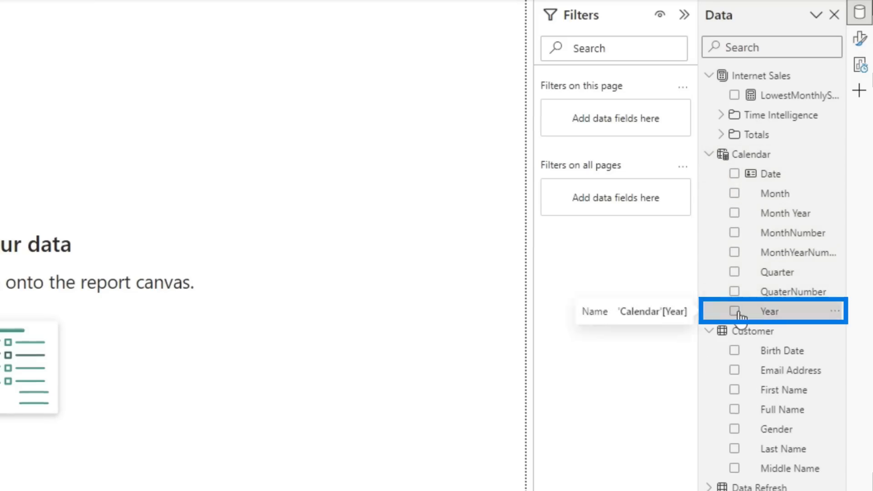
click(735, 312)
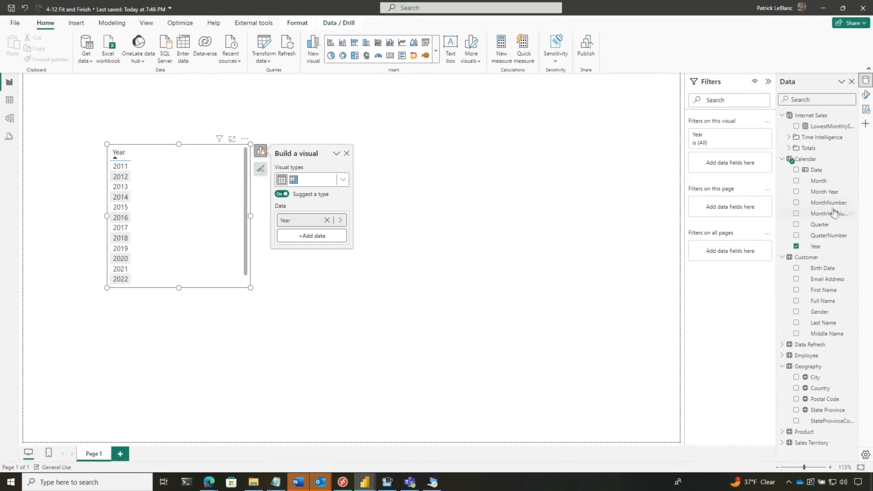
mouse_move(793, 146)
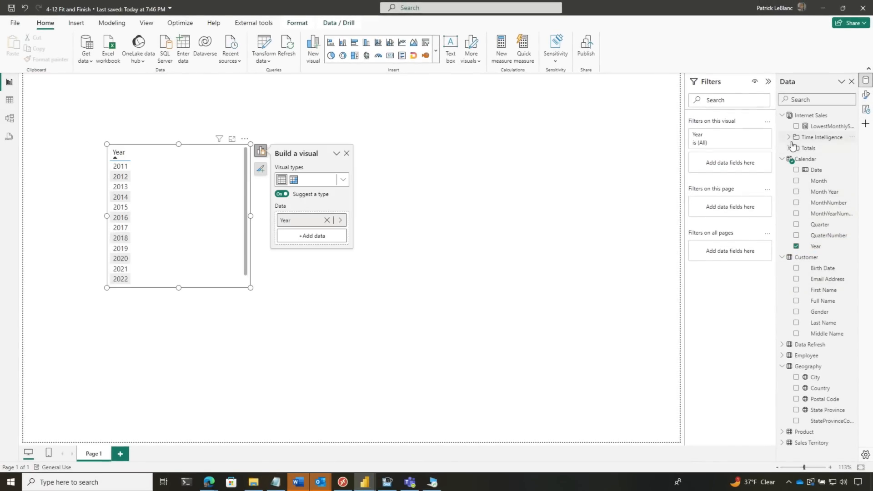
click(784, 147)
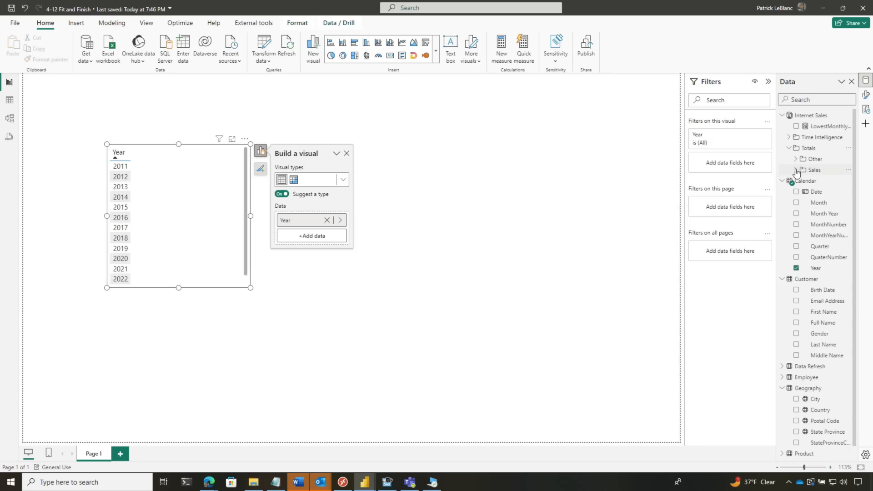
click(810, 181)
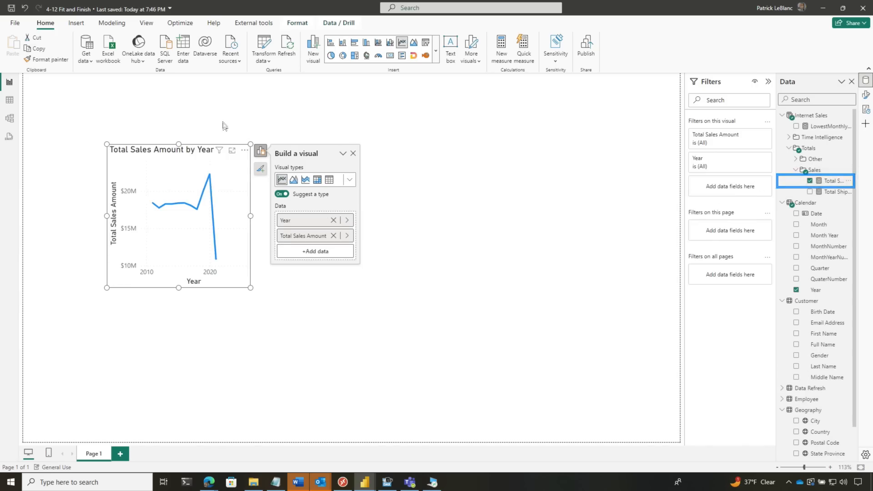
Record Performance analyzer timings for the chart and run its query in DAX query view.
click(861, 170)
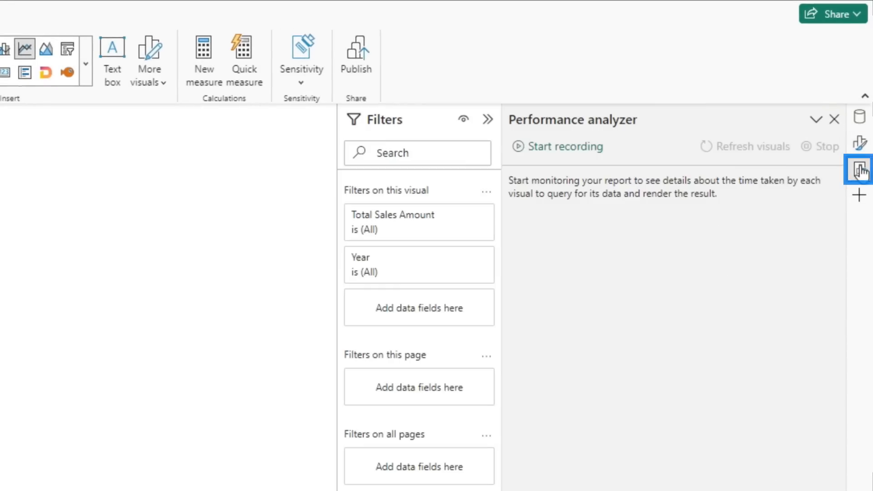
click(563, 147)
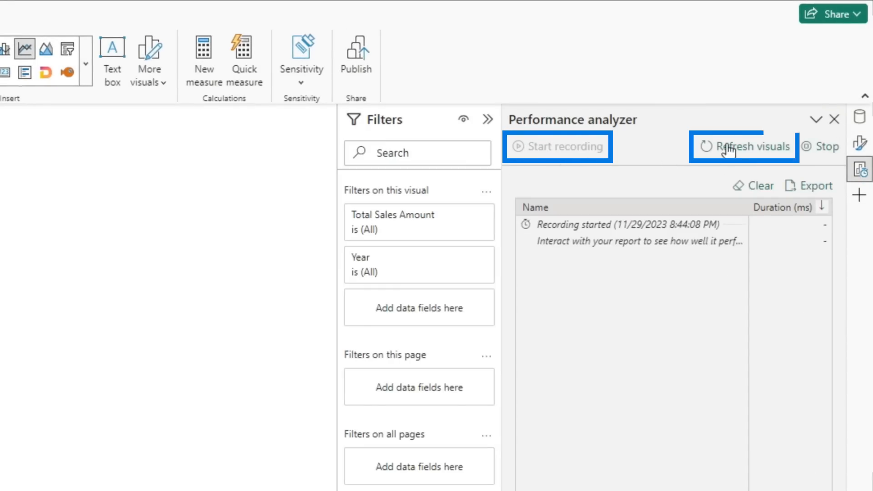
click(751, 146)
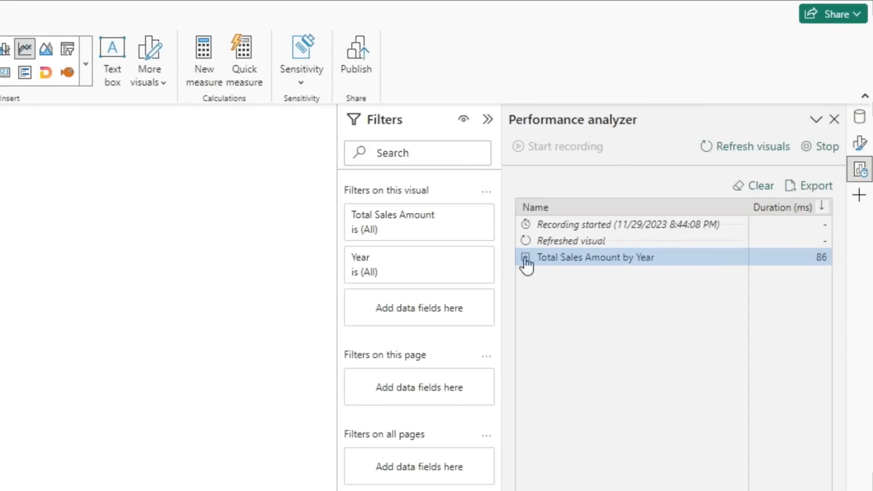
click(526, 258)
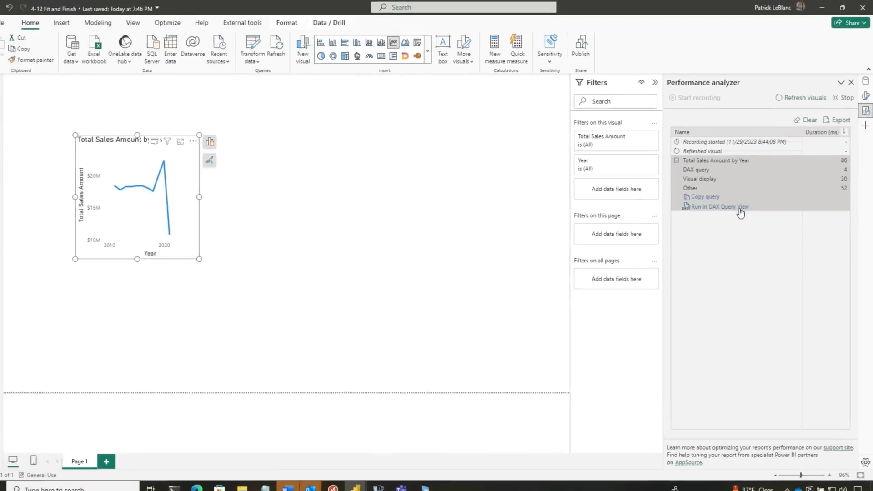
click(720, 206)
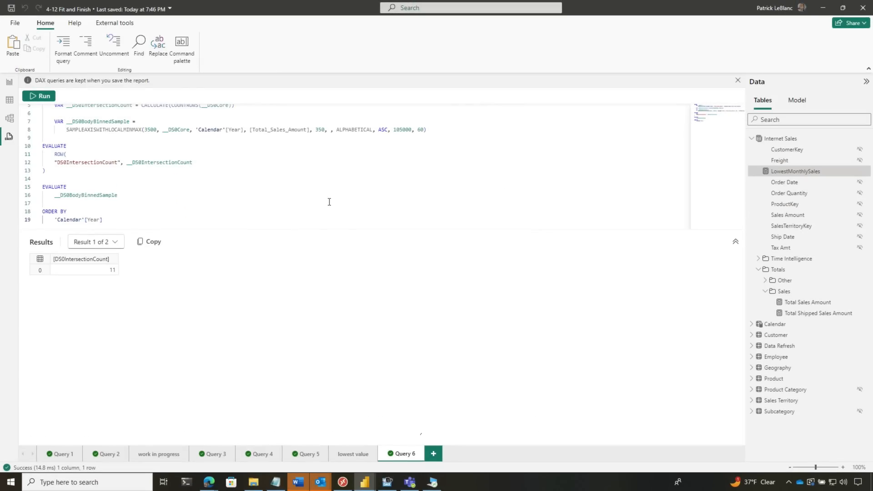
click(403, 454)
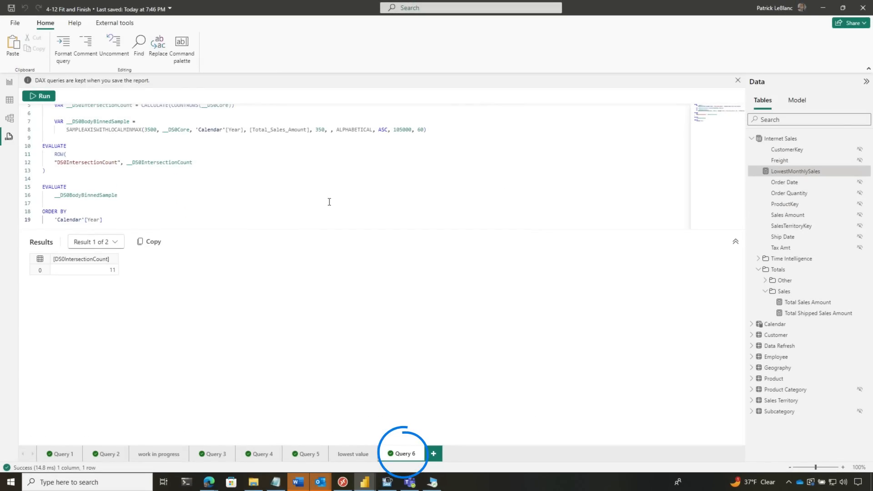